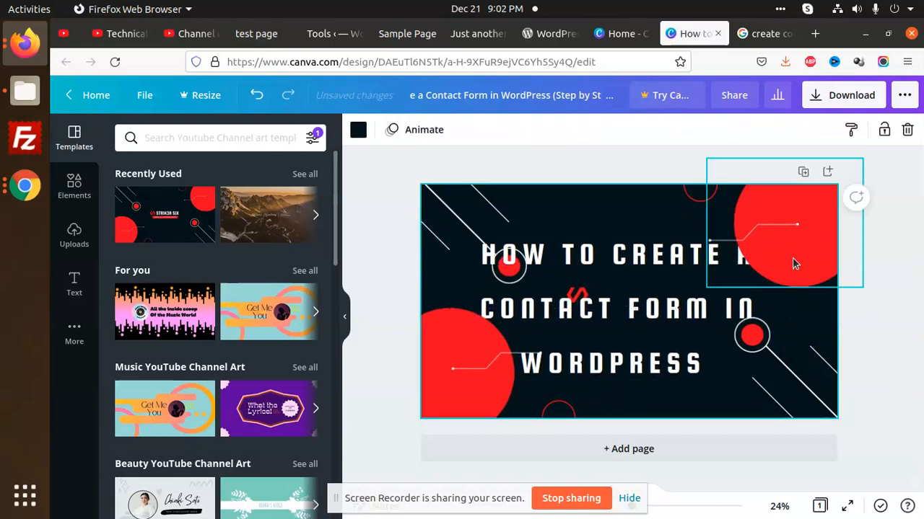
# Nudge the thumbnail's title text box slightly down and to the right on the canvas.
pyautogui.click(613, 309)
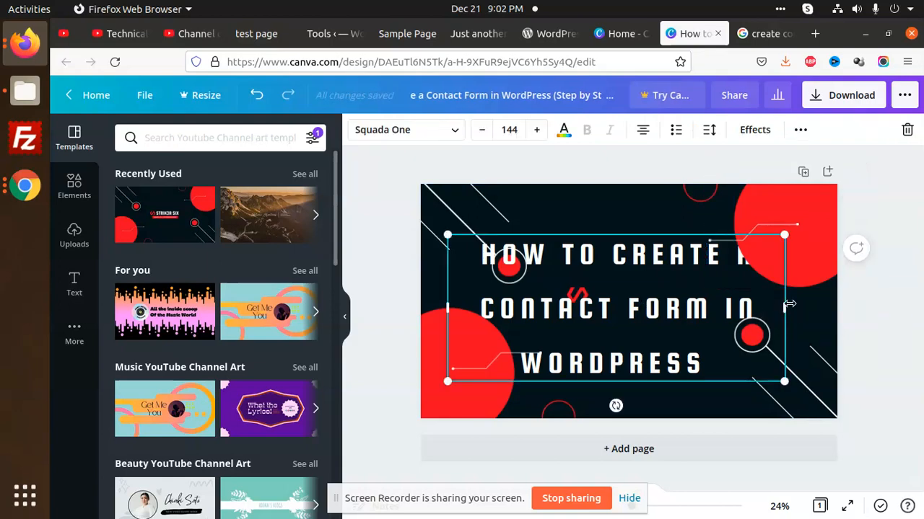
pyautogui.moveTo(785, 309); pyautogui.dragTo(797, 309)
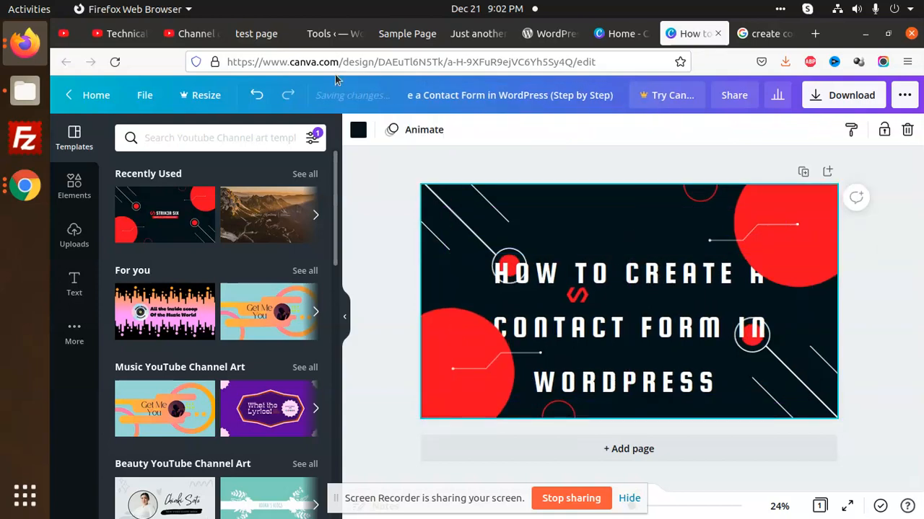
# Search the Add Plugins screen for 'contact form'.
pyautogui.click(257, 34)
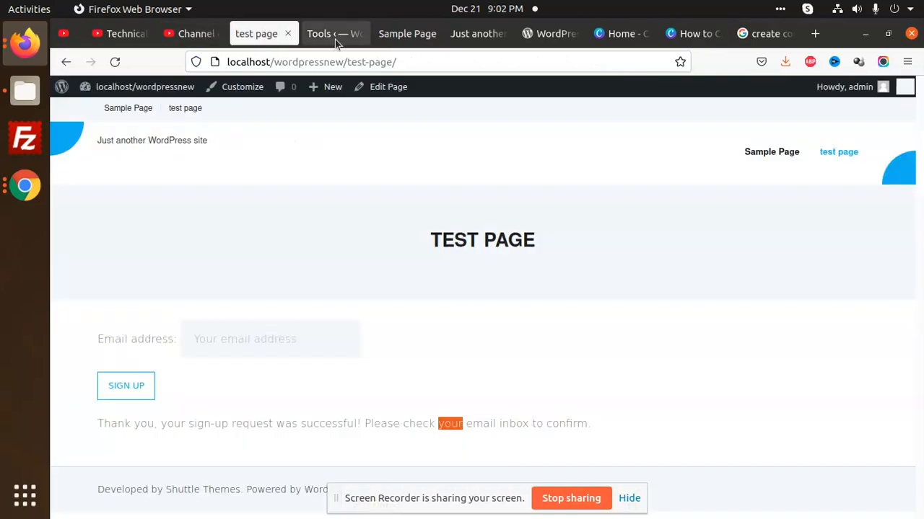
pyautogui.click(334, 33)
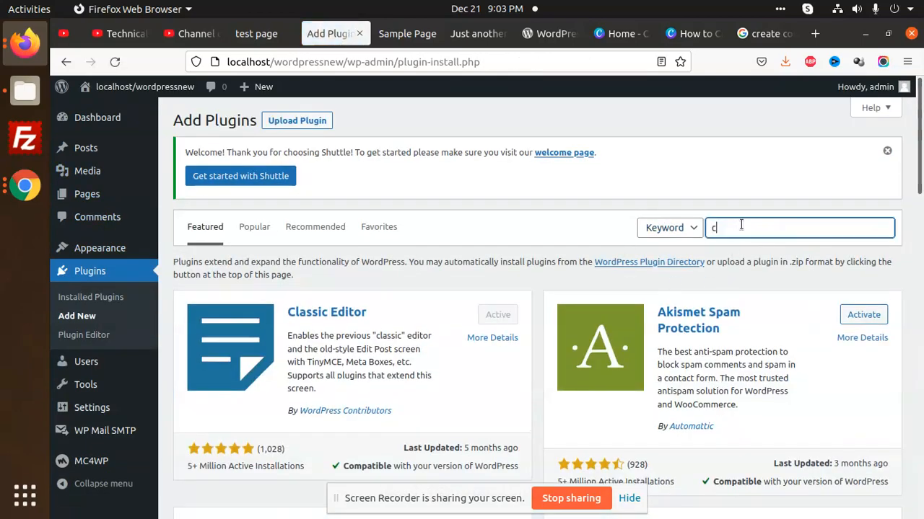
pyautogui.write('ontact')
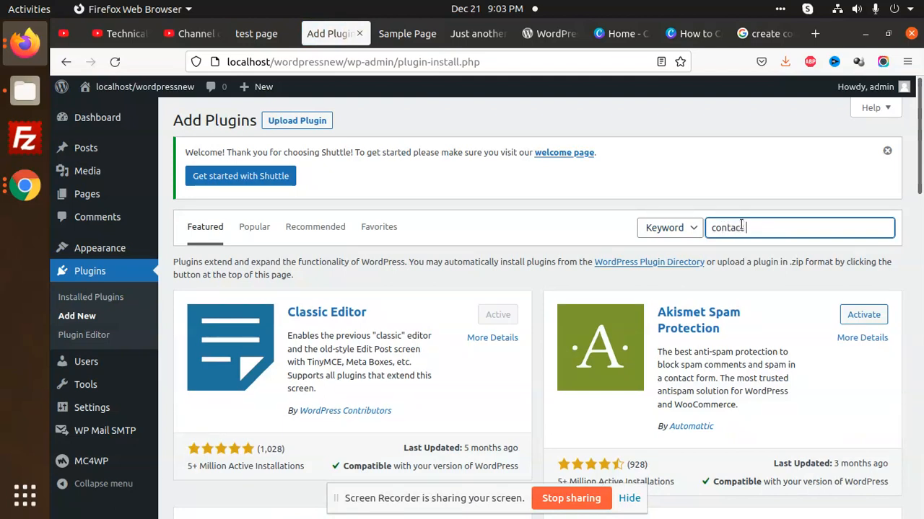
pyautogui.write('form 7')
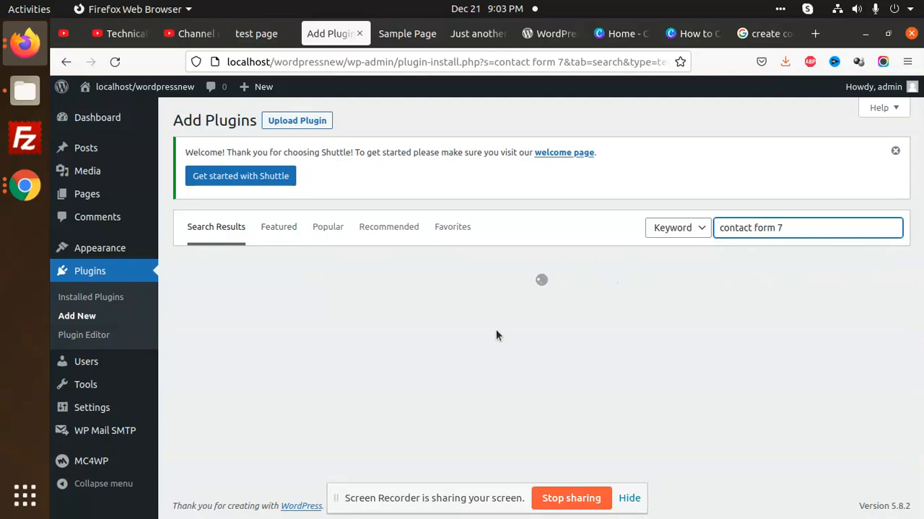
# Install Contact Form 7 from the results and activate it.
pyautogui.click(481, 304)
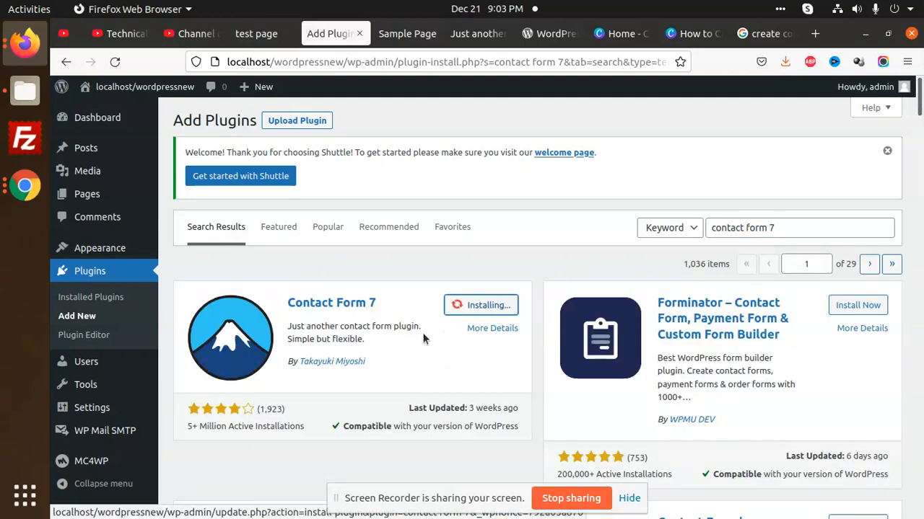
pyautogui.moveTo(411, 351)
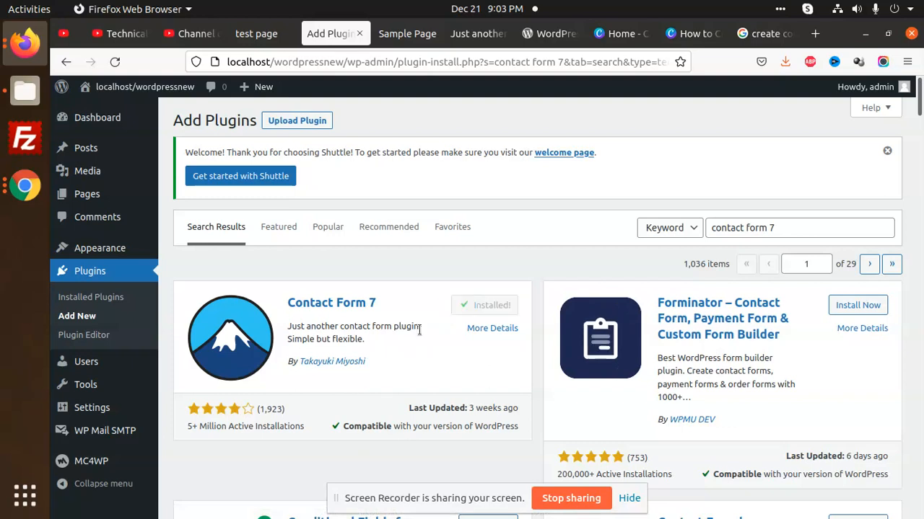
pyautogui.click(491, 305)
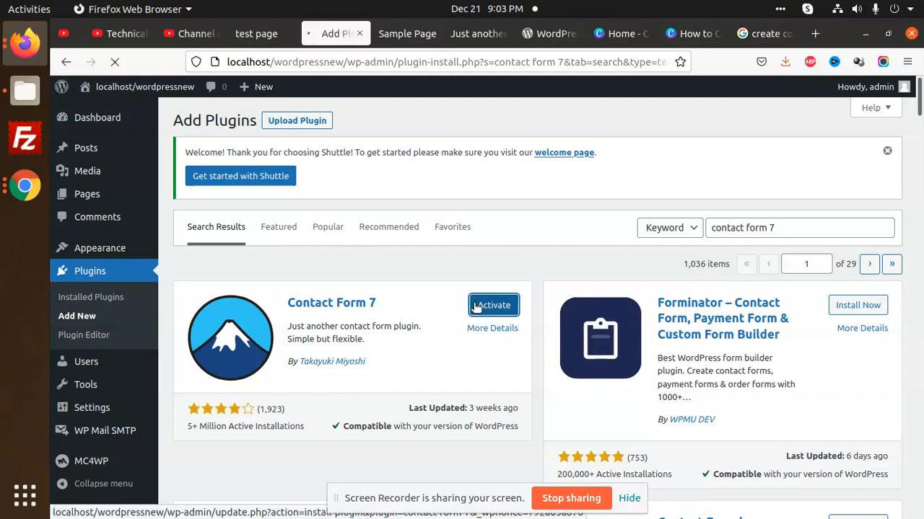
pyautogui.click(494, 304)
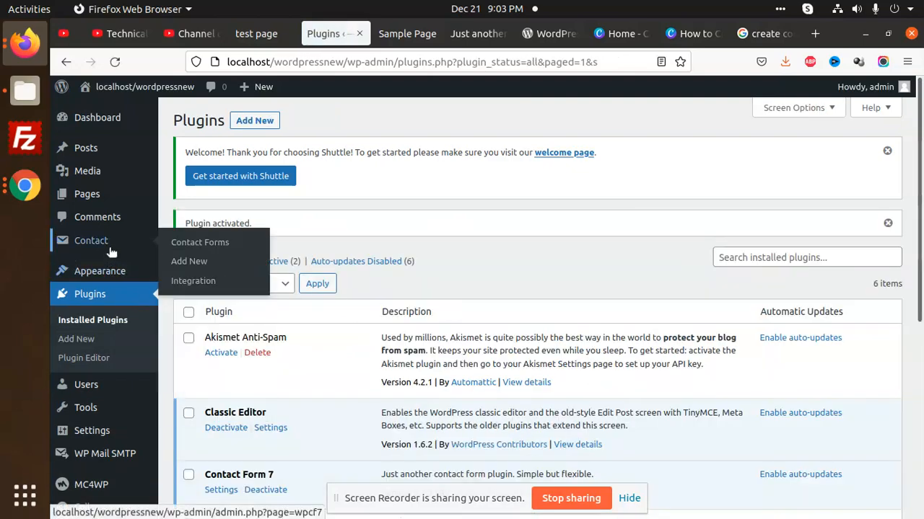
# From Contact Forms, open Contact form 1 and show its Mail settings.
pyautogui.click(199, 242)
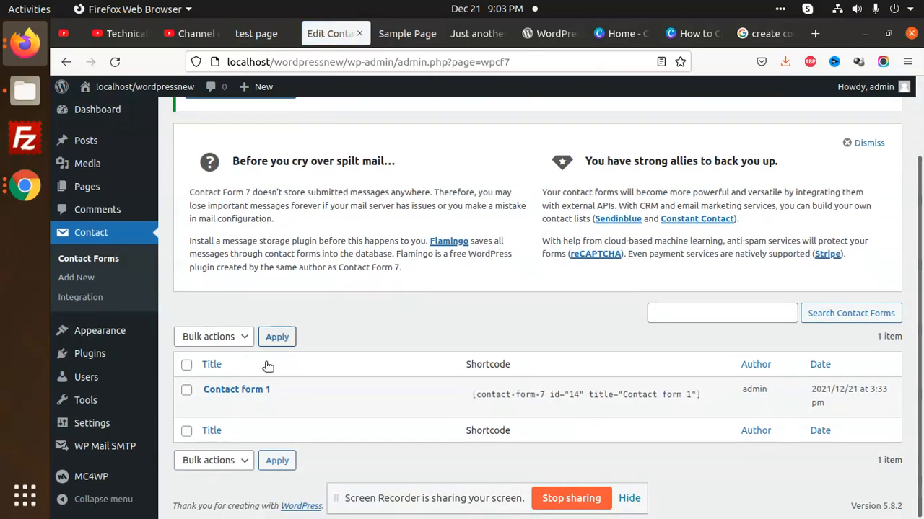
pyautogui.click(237, 390)
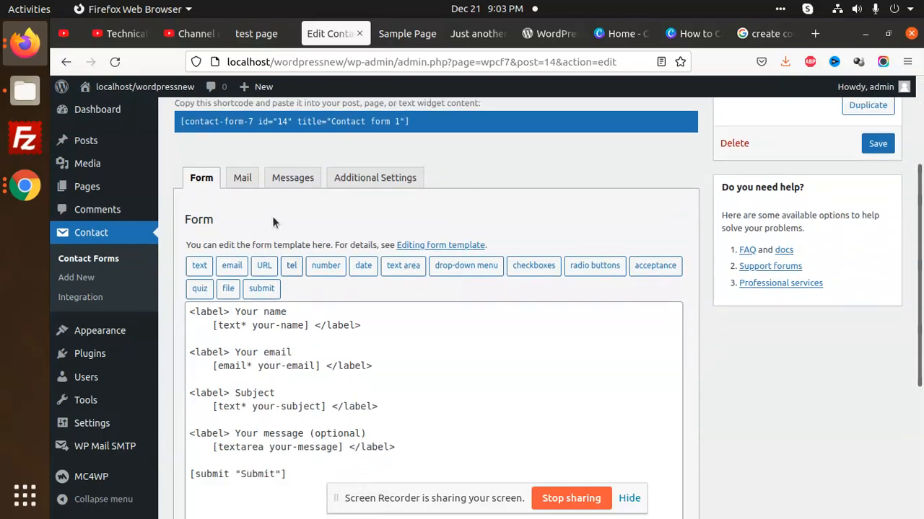
pyautogui.click(243, 177)
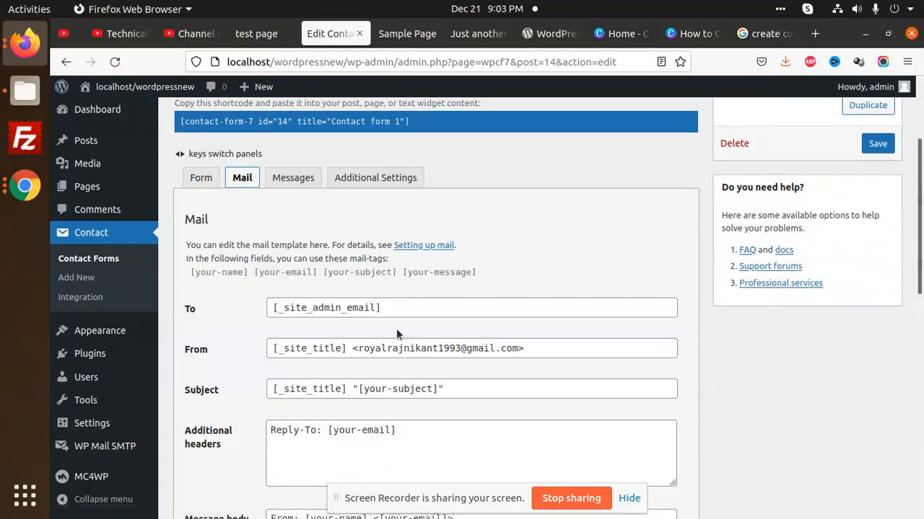
# Scroll through the mail settings down to the Mail (2) option.
pyautogui.scroll(-3)
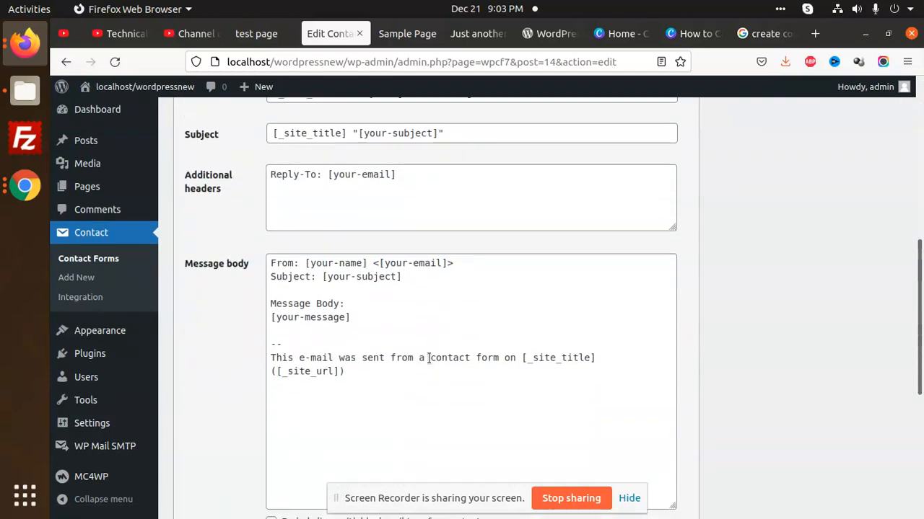
pyautogui.scroll(3)
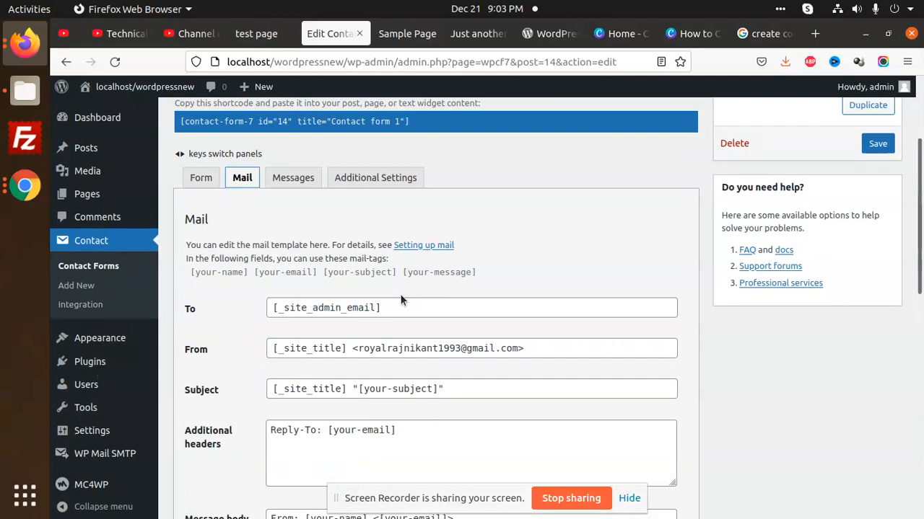
pyautogui.scroll(-3)
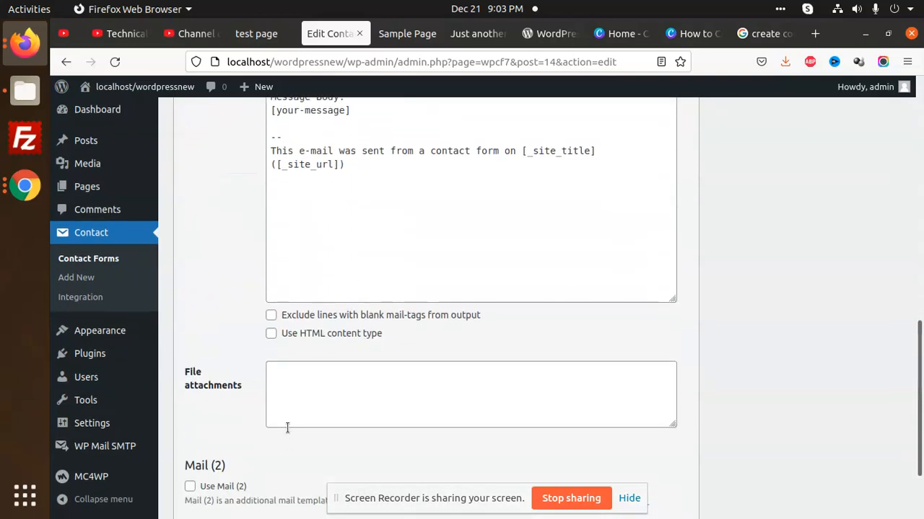
pyautogui.scroll(-3)
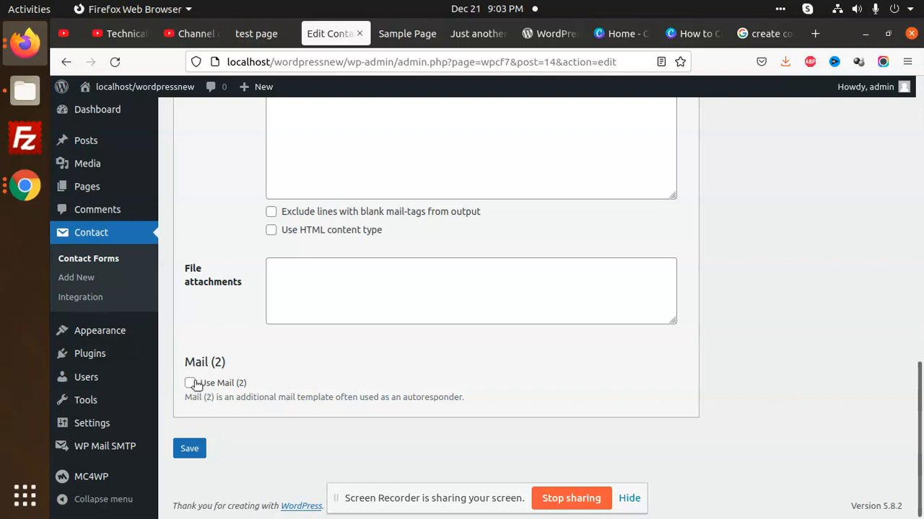
# Enable the Mail (2) autoresponder and check its your-email mail tag.
pyautogui.click(190, 384)
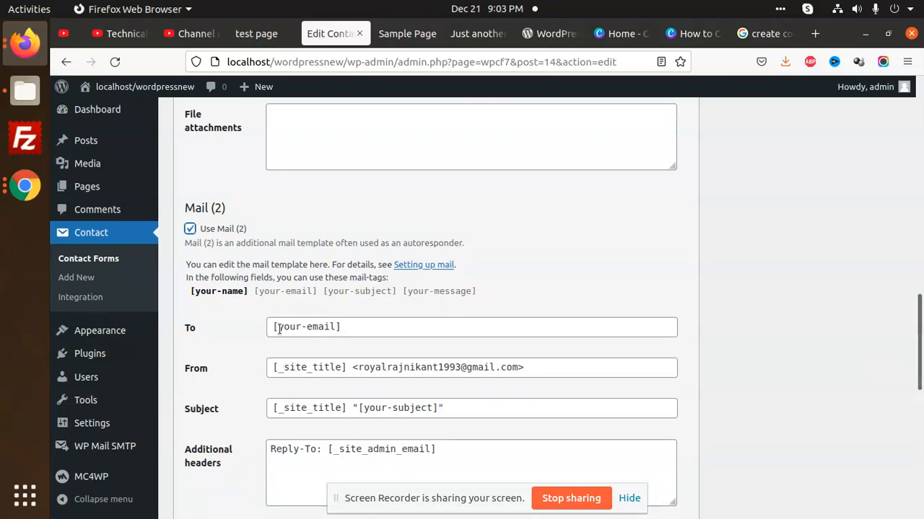
pyautogui.scroll(3)
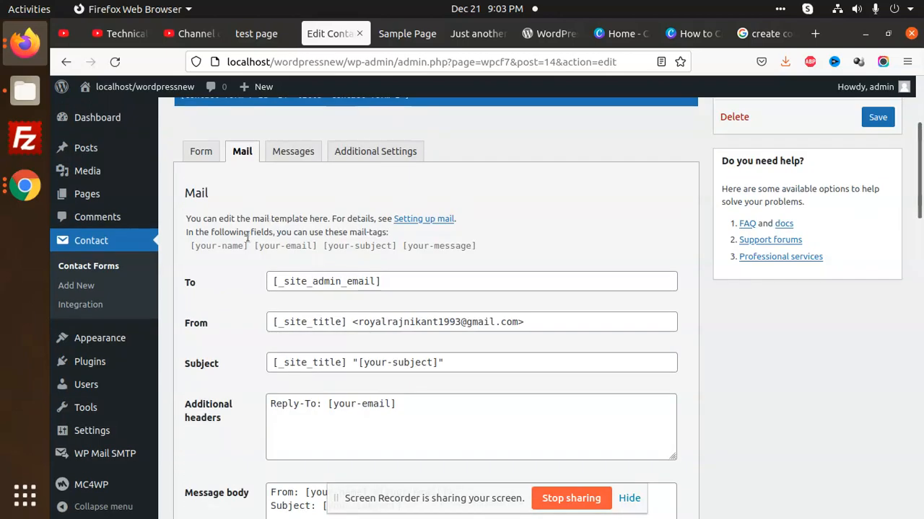
pyautogui.doubleClick(284, 246)
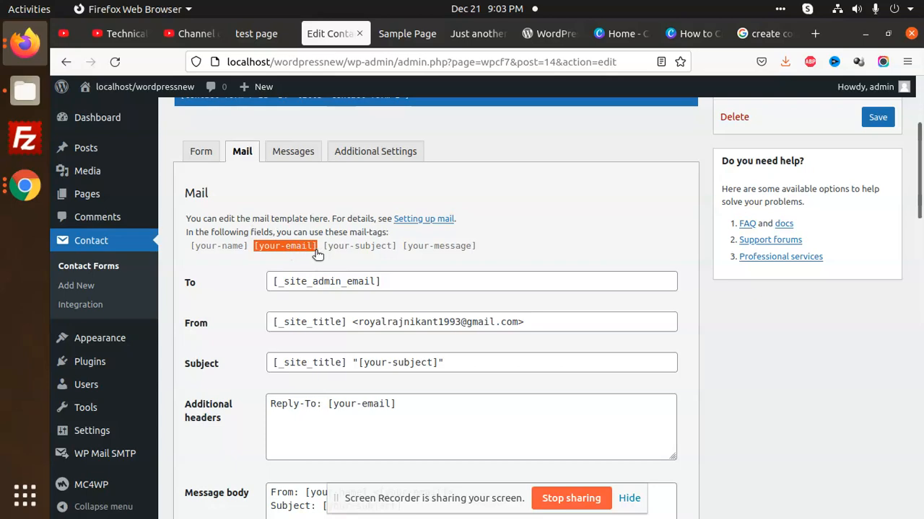
pyautogui.scroll(-3)
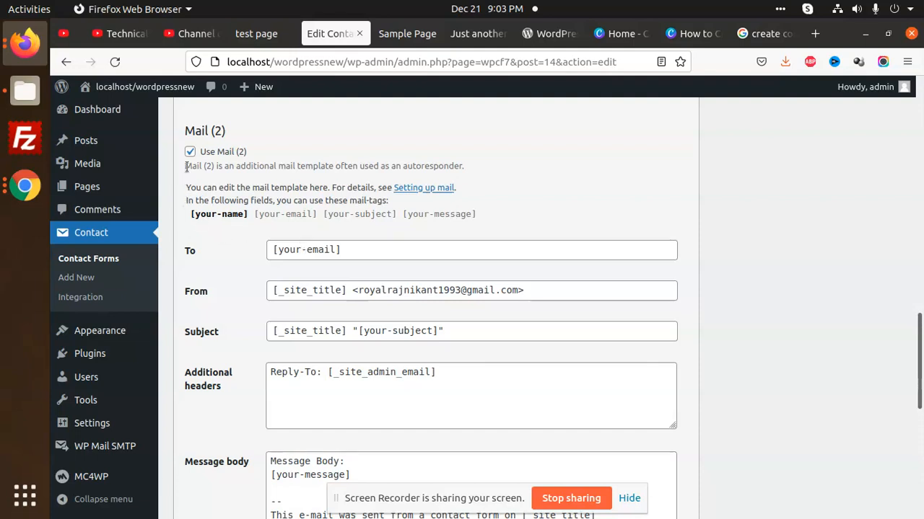
pyautogui.scroll(-3)
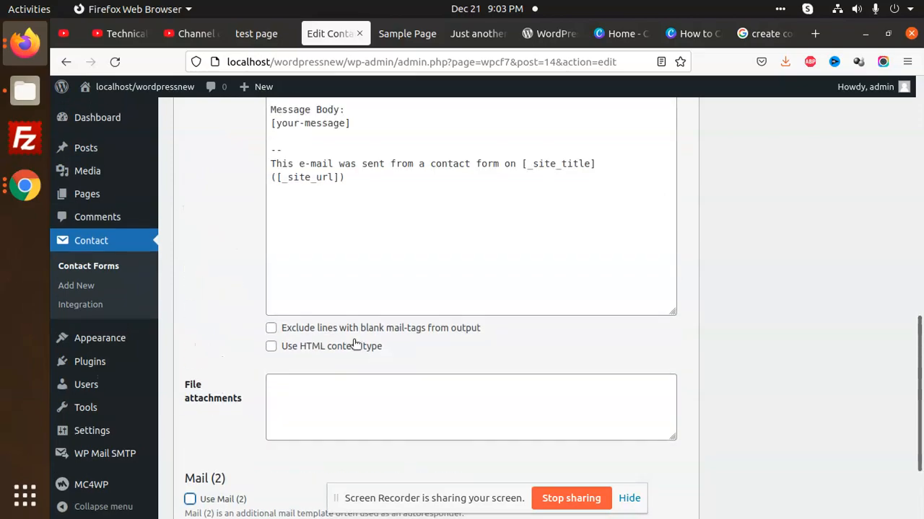
# Review the form's response Messages, then return to the Form template panel.
pyautogui.click(293, 151)
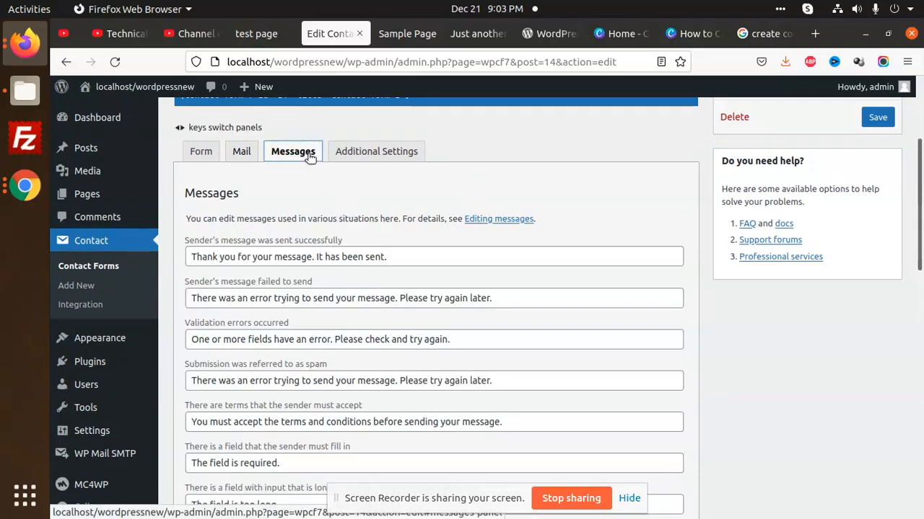
pyautogui.scroll(-3)
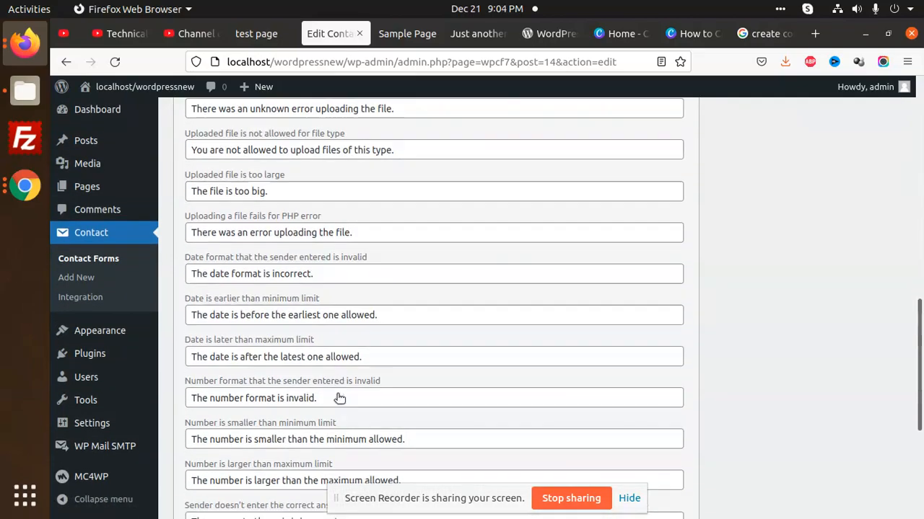
pyautogui.scroll(3)
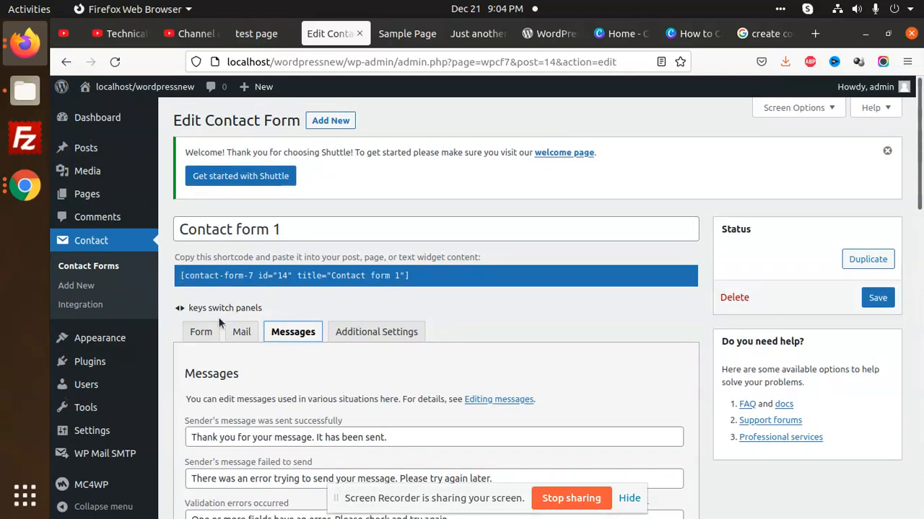
pyautogui.click(202, 332)
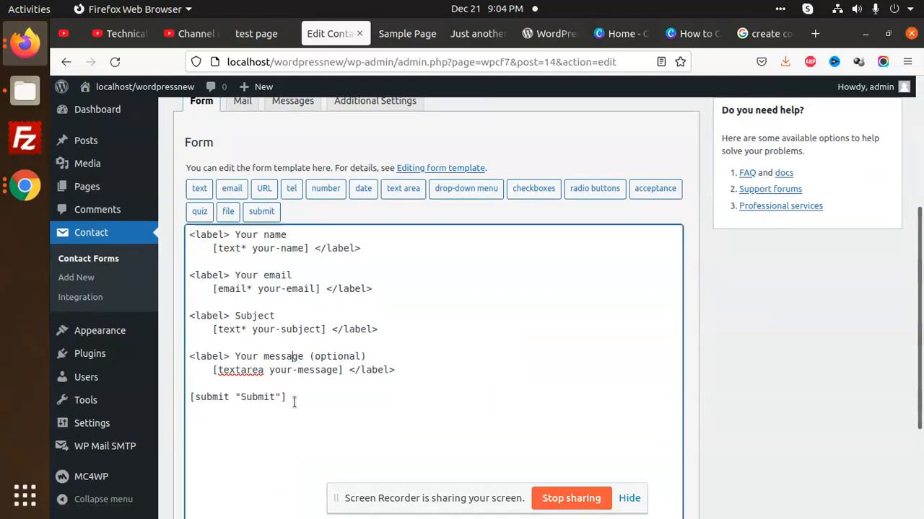
pyautogui.click(231, 188)
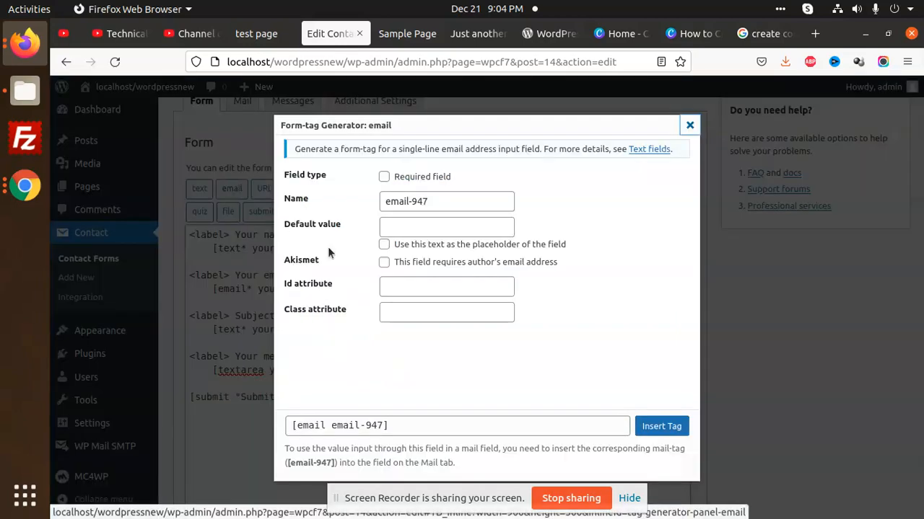
pyautogui.click(383, 176)
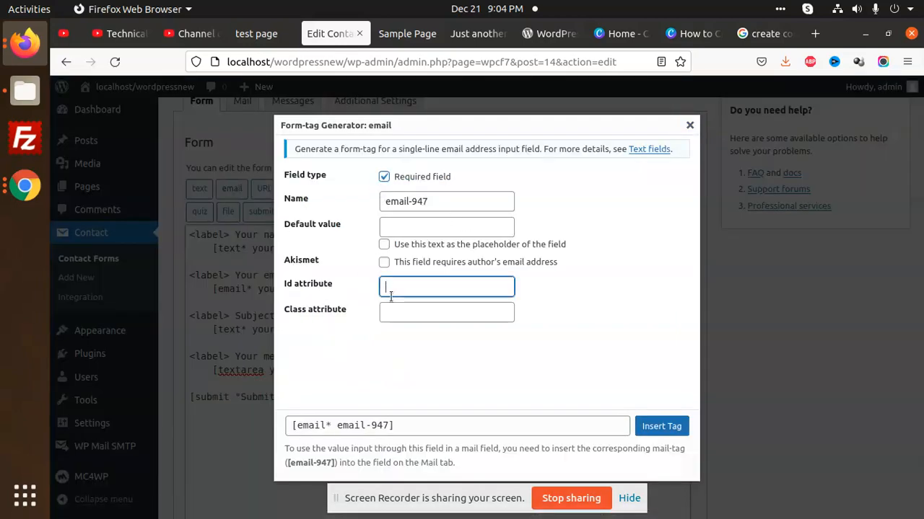
pyautogui.click(384, 244)
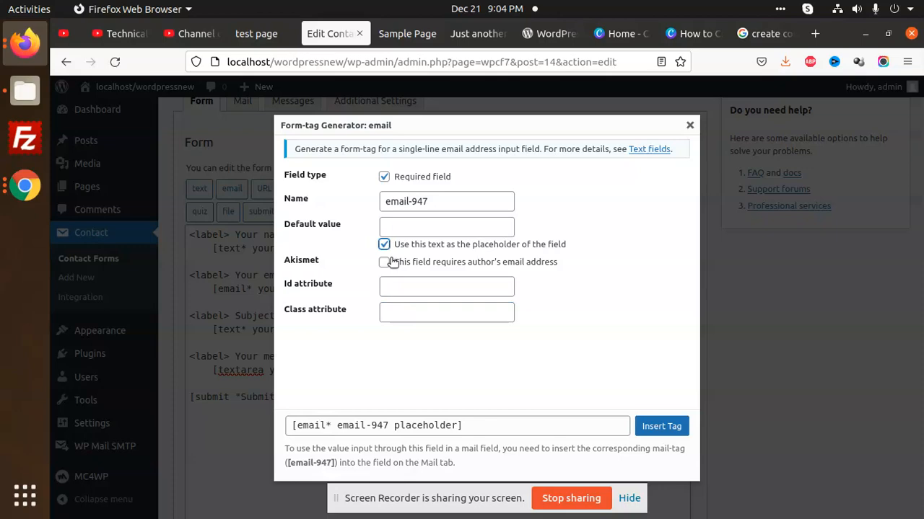
pyautogui.click(384, 263)
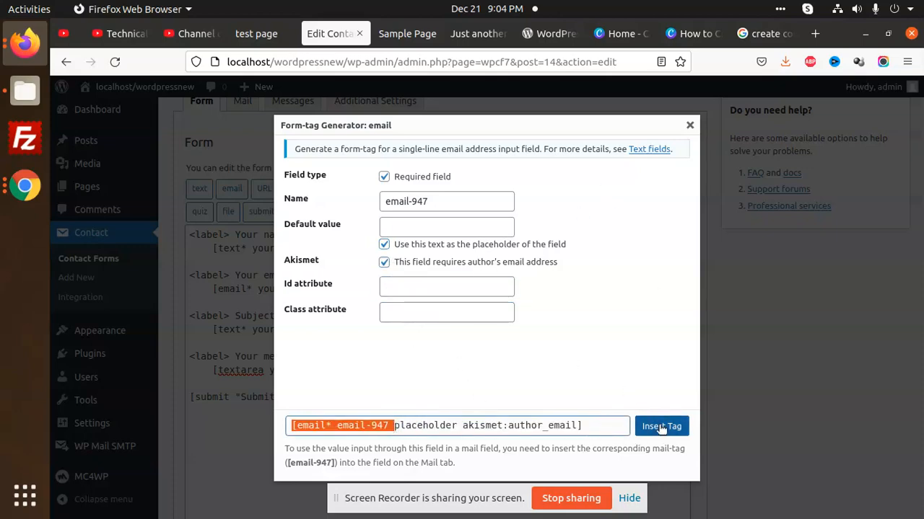
pyautogui.click(661, 426)
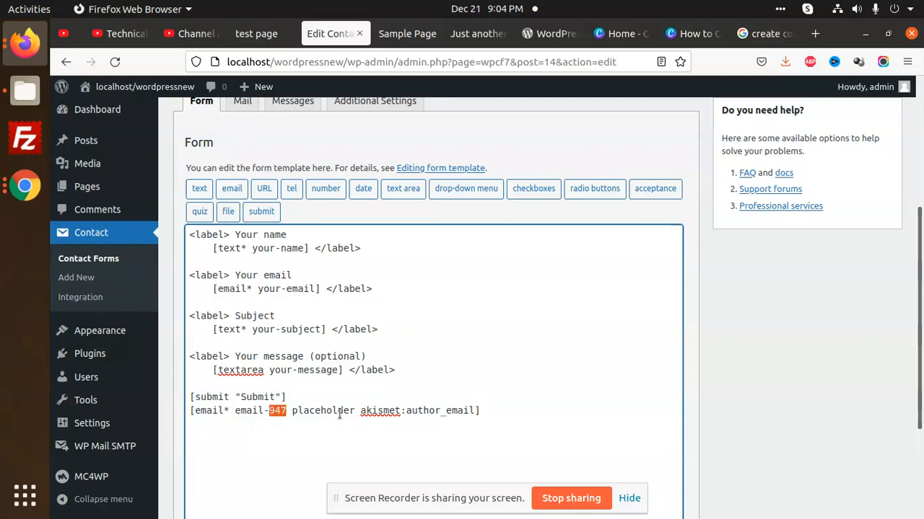
pyautogui.doubleClick(380, 410)
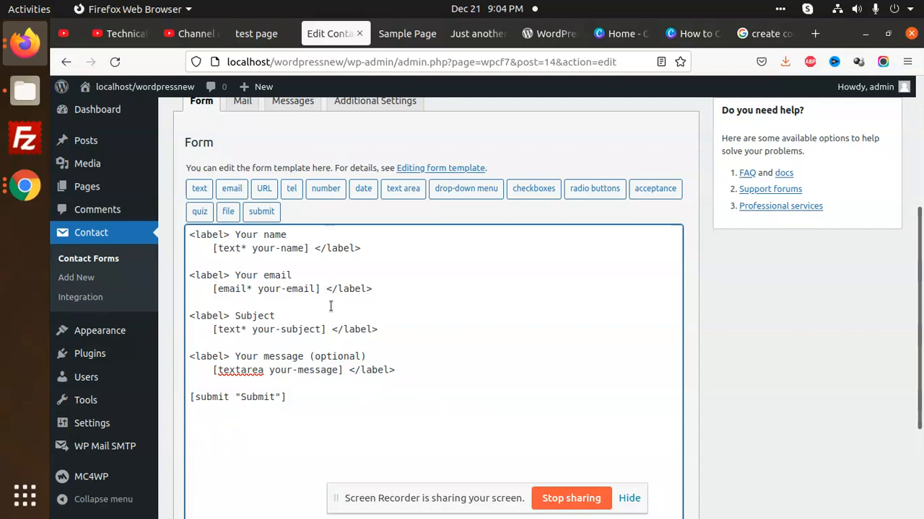
# Save Contact form 1 so its shortcode is ready to embed.
pyautogui.scroll(-3)
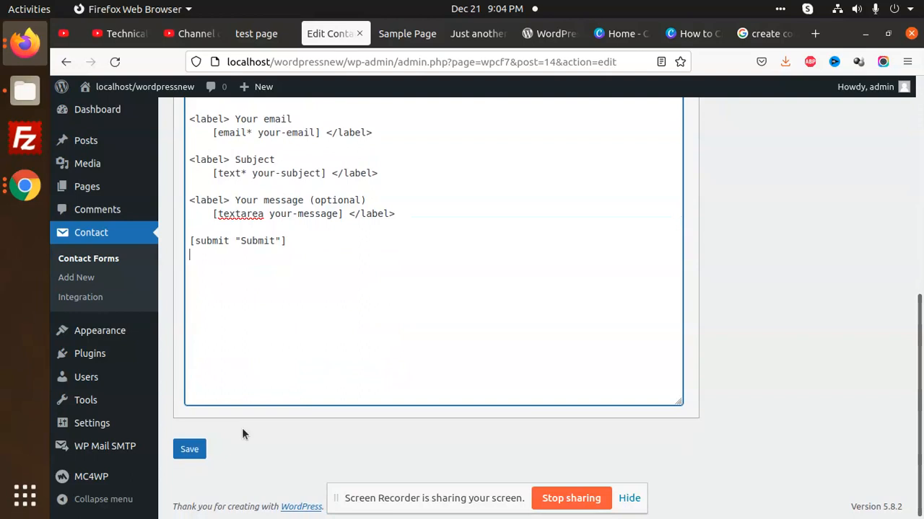
pyautogui.click(189, 449)
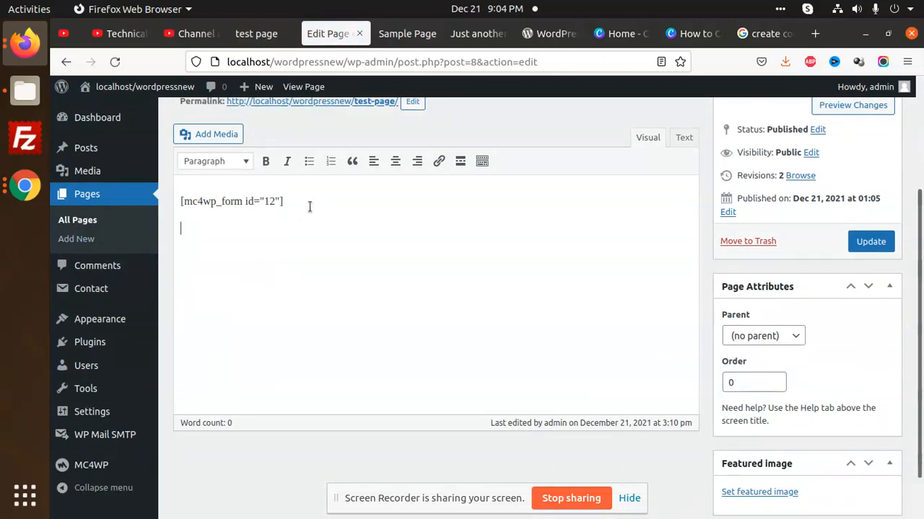
# Update the test page with the pasted shortcode and view it live.
pyautogui.click(870, 241)
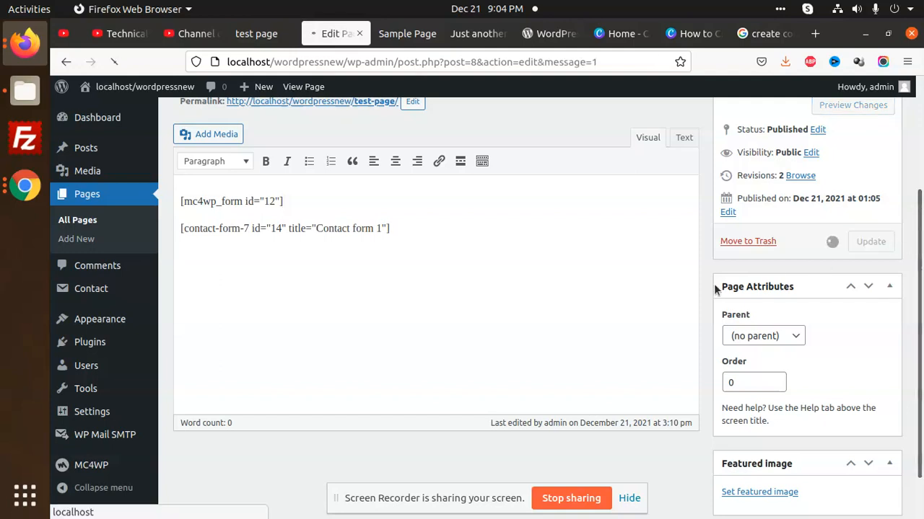
pyautogui.click(869, 243)
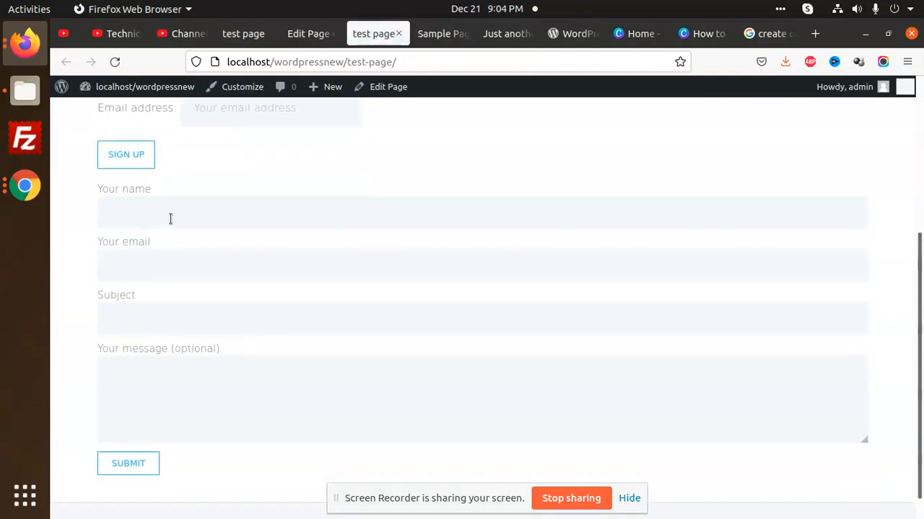
pyautogui.write('rajnikant')
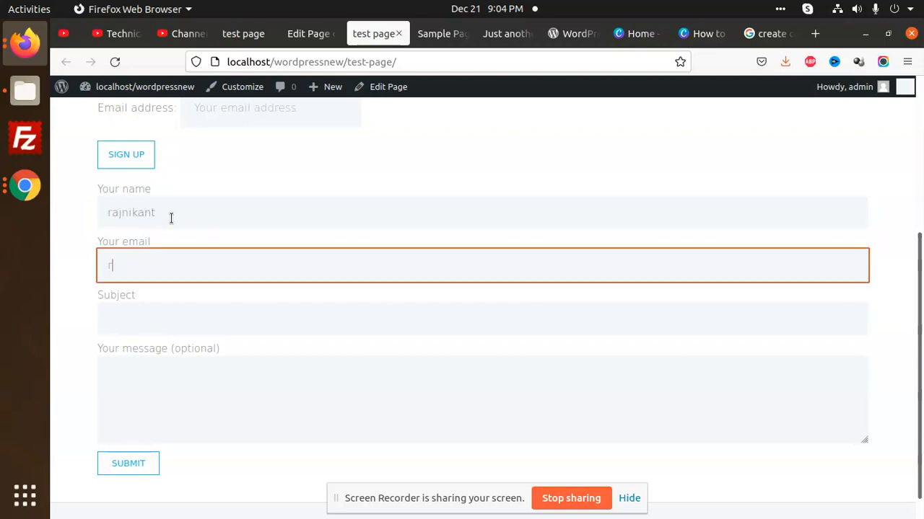
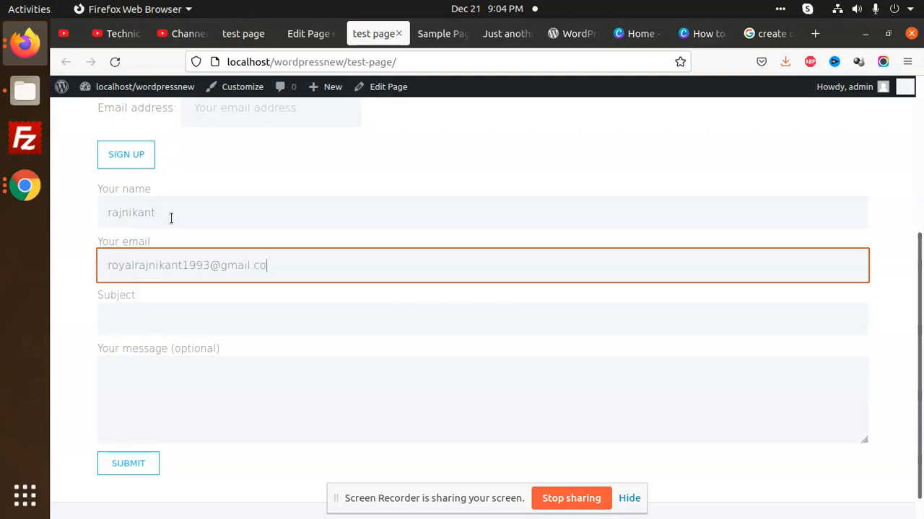
pyautogui.write('egts')
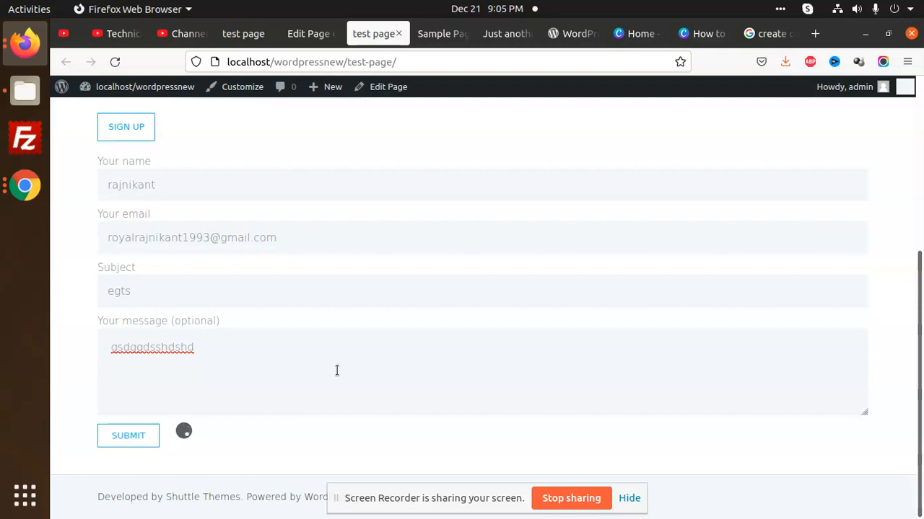
# Submit the form to get the 'Thank you for your message' confirmation.
pyautogui.click(127, 436)
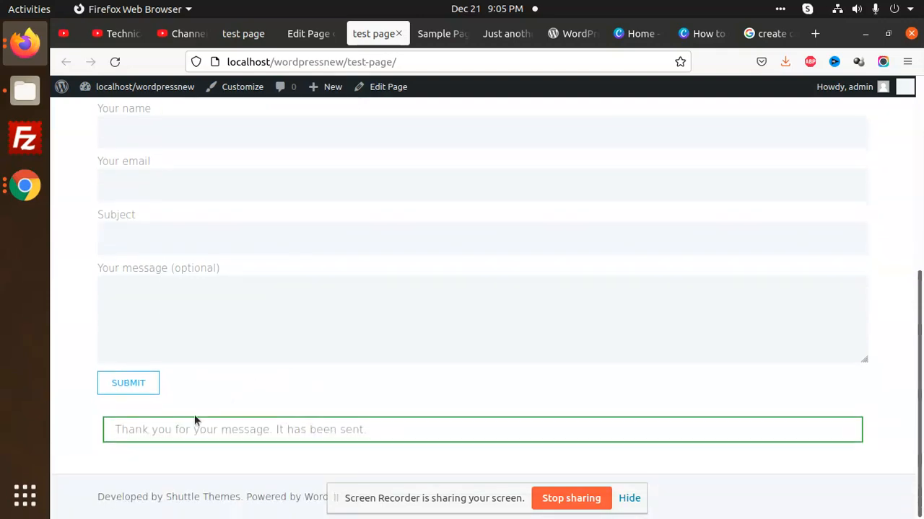
pyautogui.moveTo(341, 404)
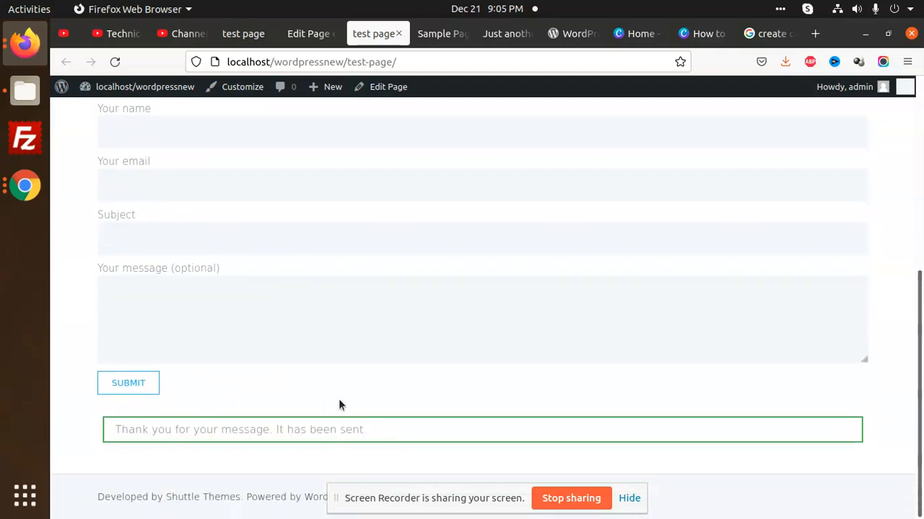
pyautogui.moveTo(343, 387)
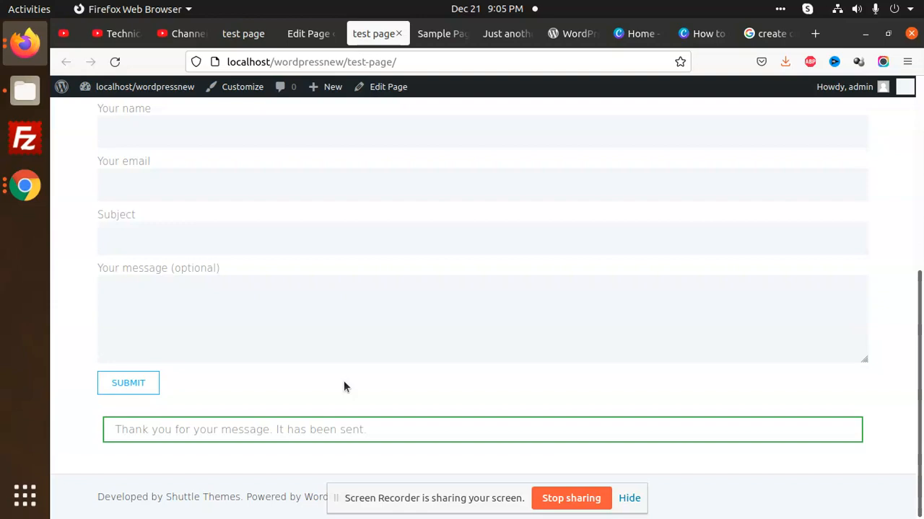
pyautogui.moveTo(340, 61)
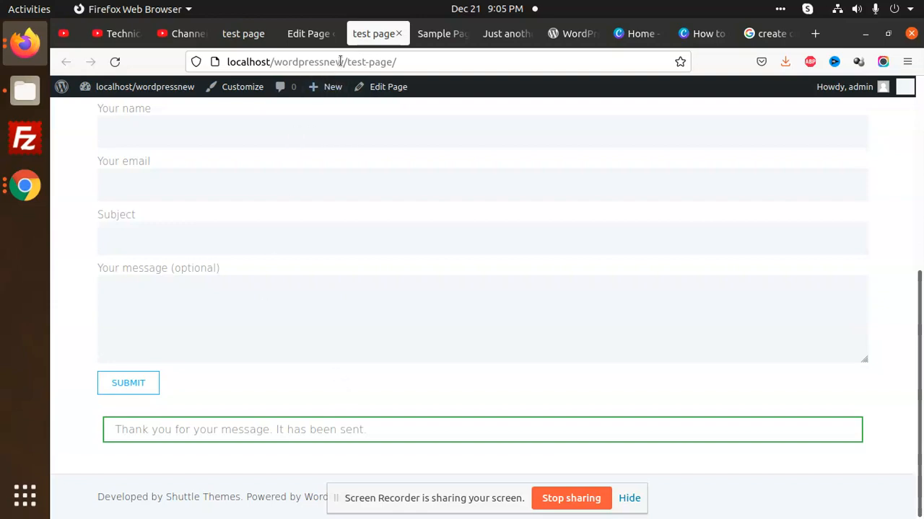
# Switch to the browser tab showing the admin Contact Forms list.
pyautogui.click(310, 34)
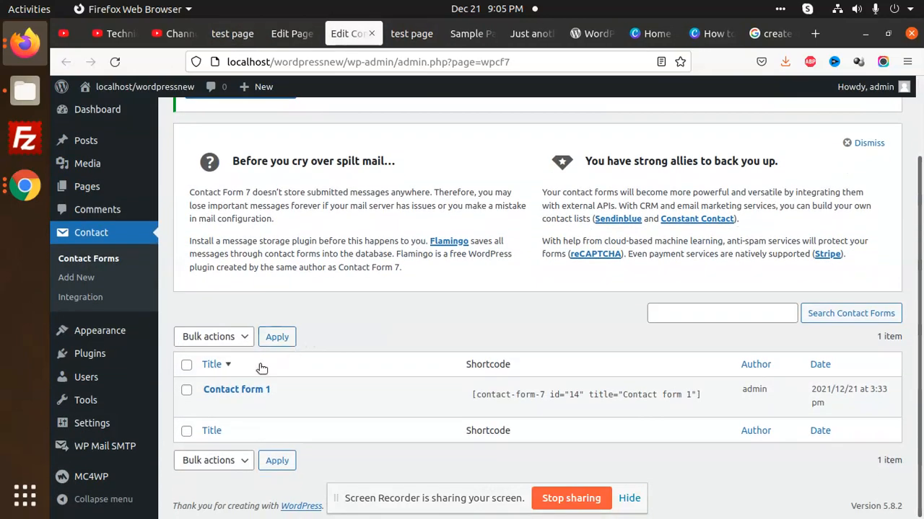
# Reopen Contact form 1's editor and briefly select the name field label line.
pyautogui.click(237, 390)
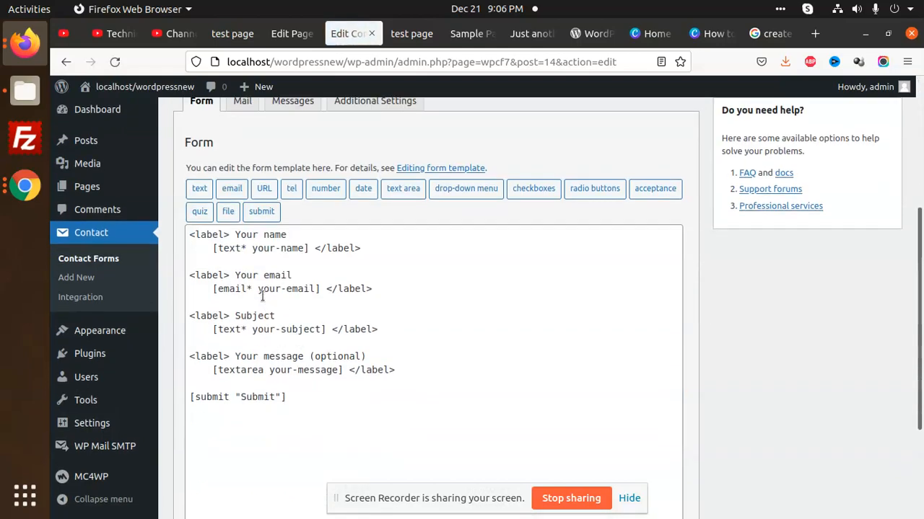
pyautogui.doubleClick(260, 249)
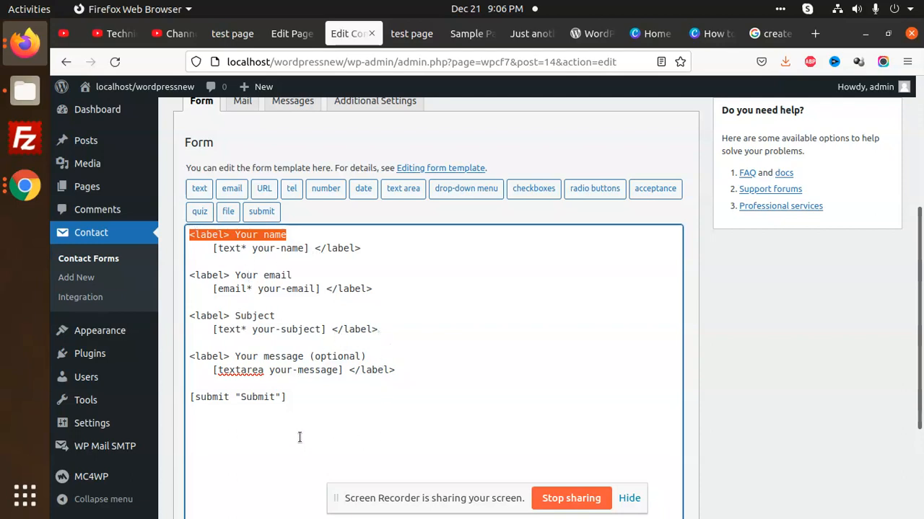
pyautogui.click(436, 267)
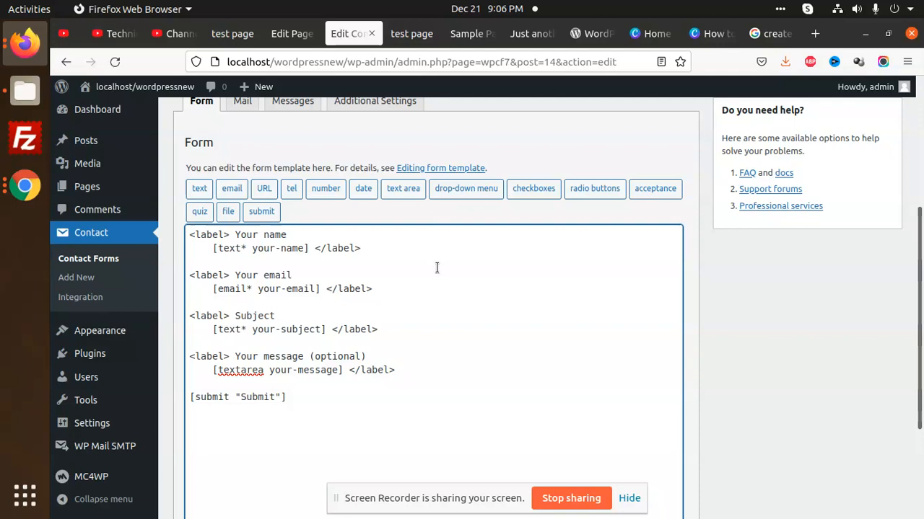